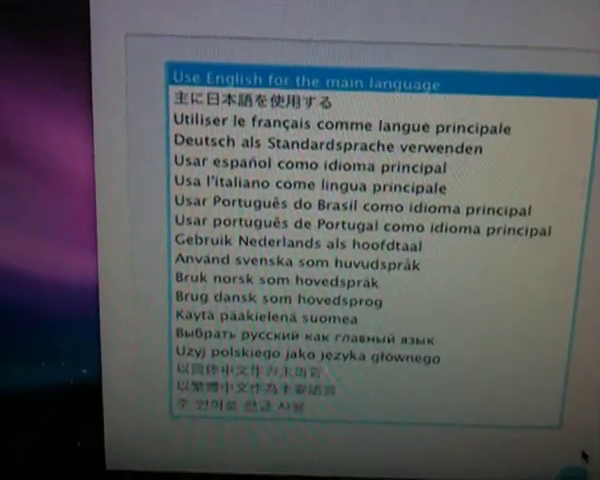
# Step: Pick English as the main language, pass the Welcome screen, and install onto Macintosh HD
pyautogui.scroll(-3)
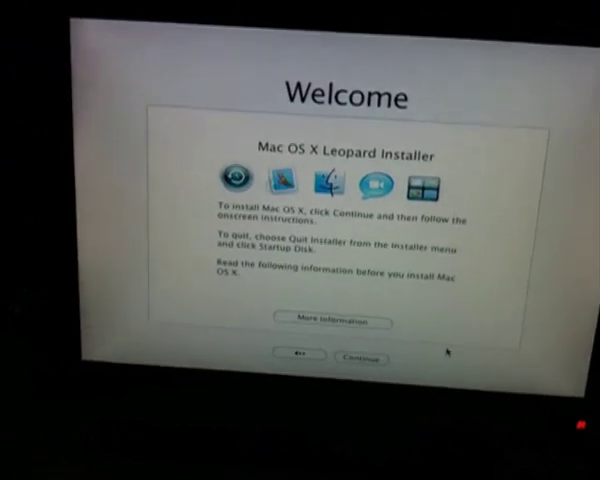
pyautogui.click(365, 357)
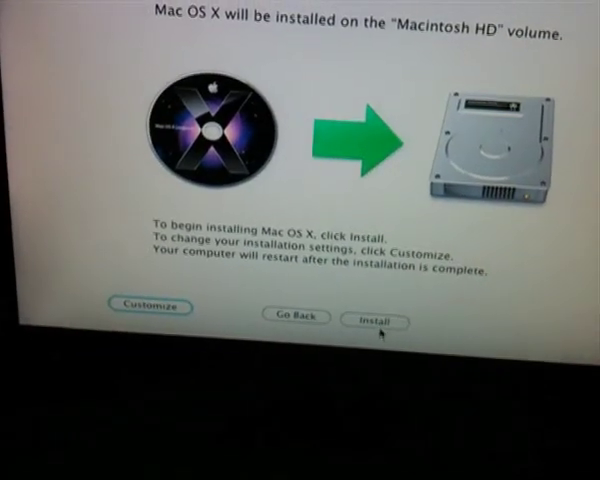
pyautogui.click(388, 318)
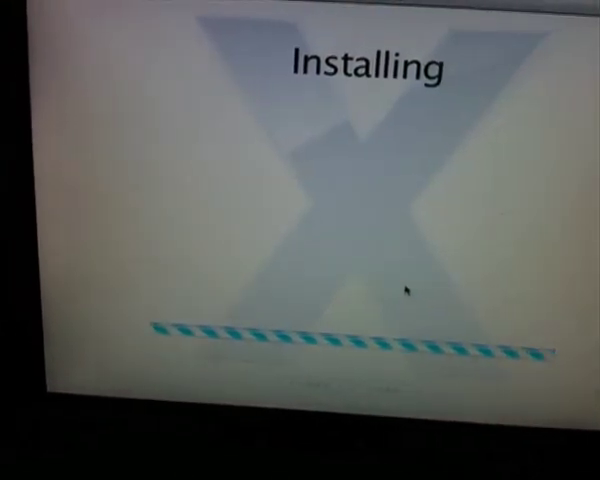